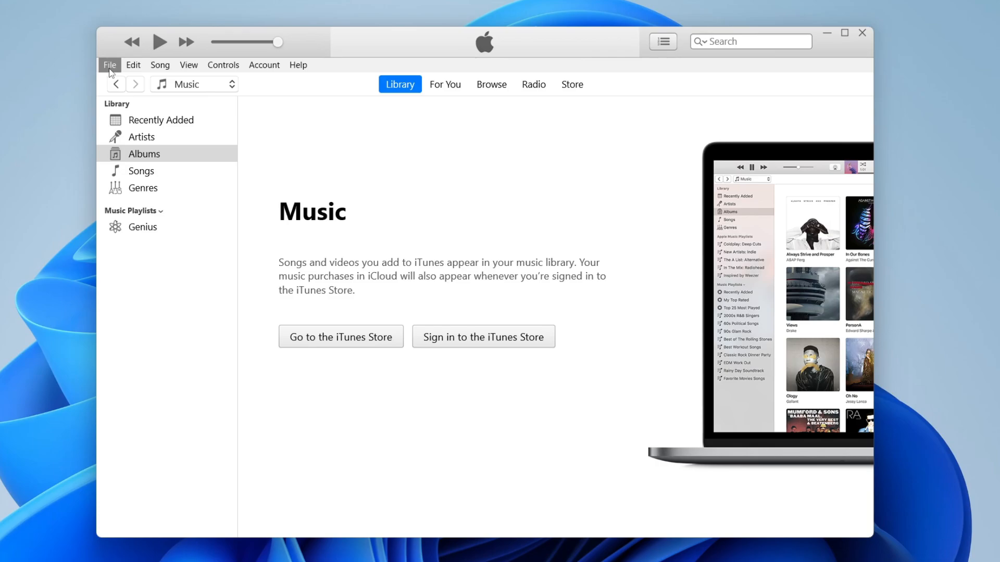
Step: Bring up the File menu's file and library actions
click(111, 64)
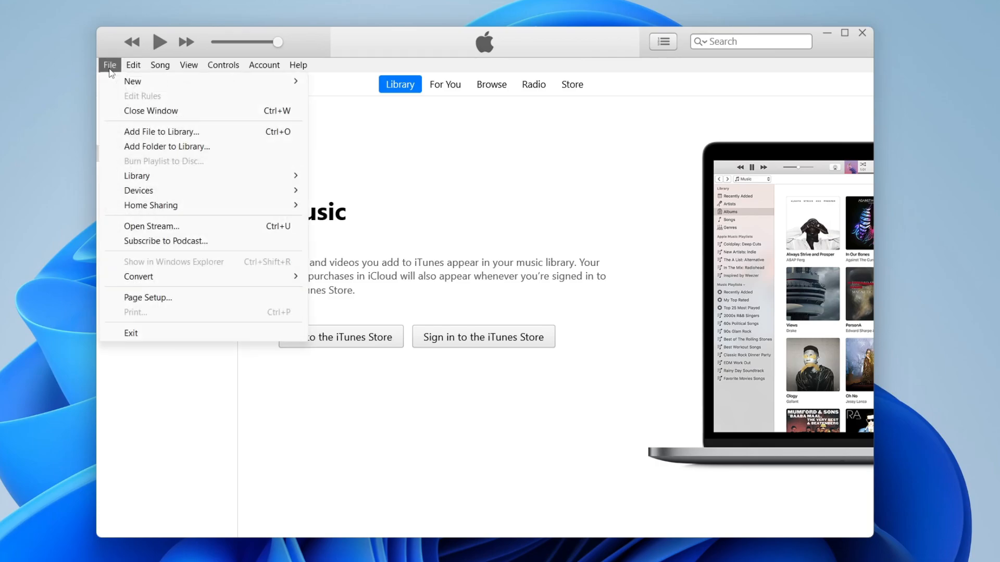
mouse_move(156, 134)
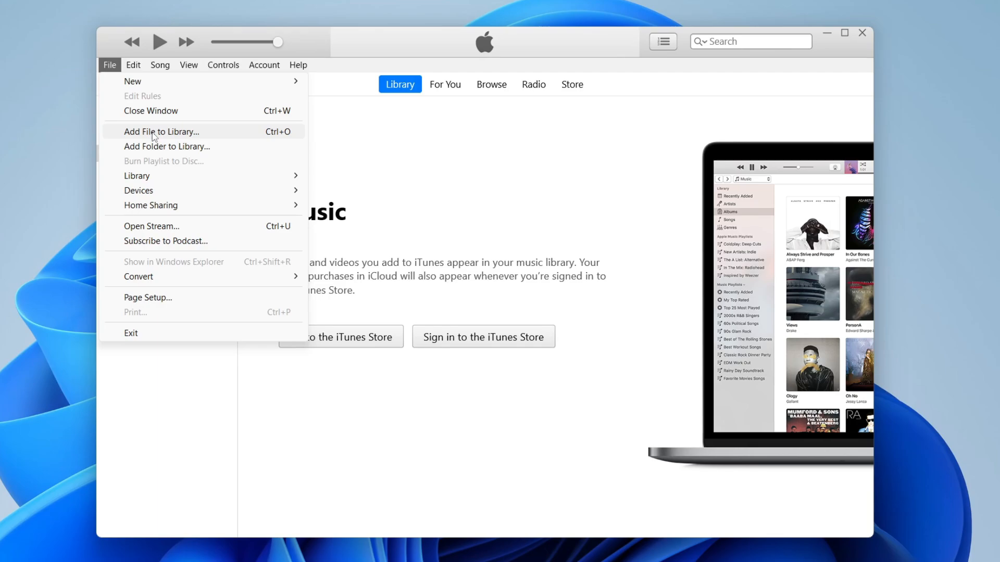
mouse_move(154, 149)
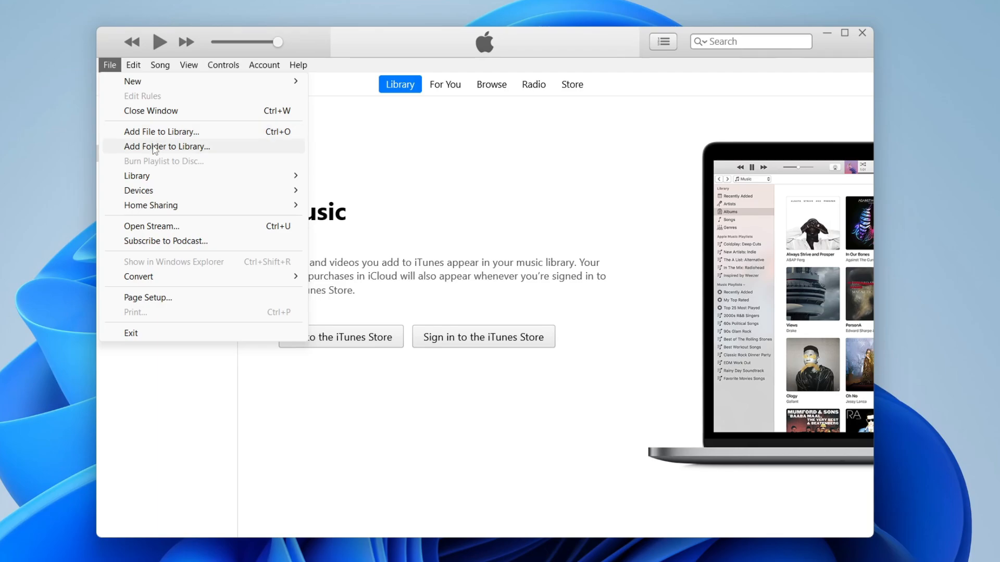
mouse_move(183, 150)
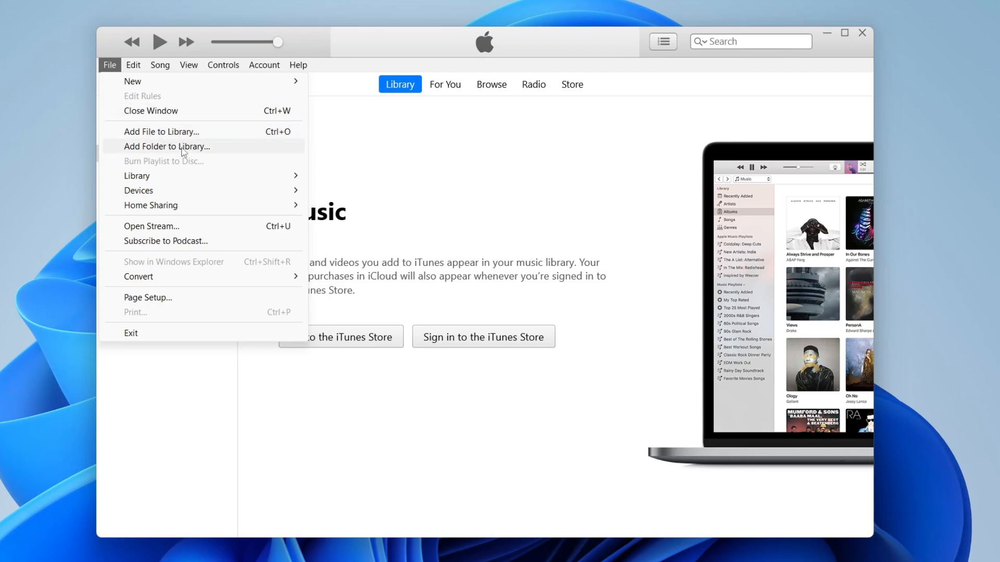
mouse_move(188, 132)
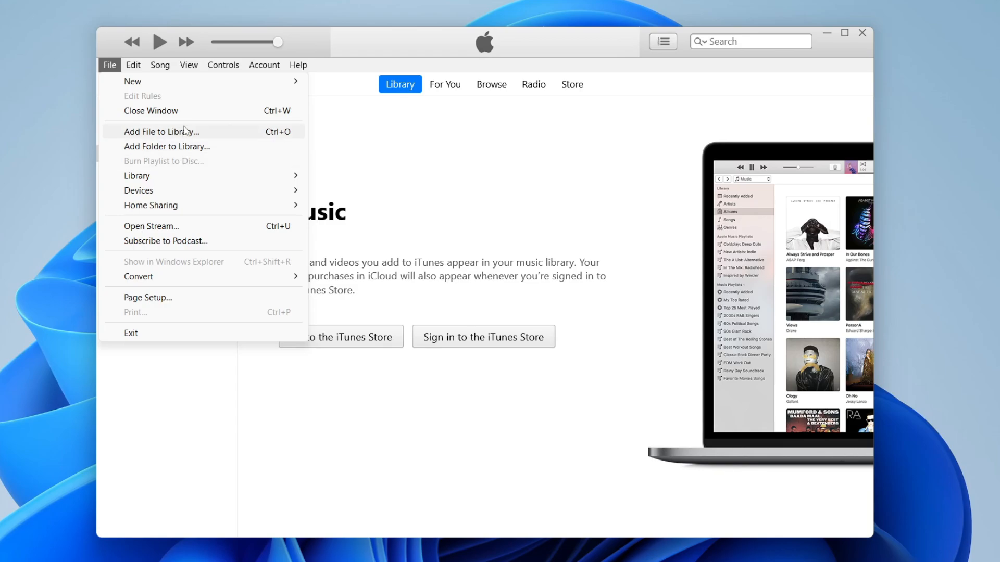
mouse_move(167, 128)
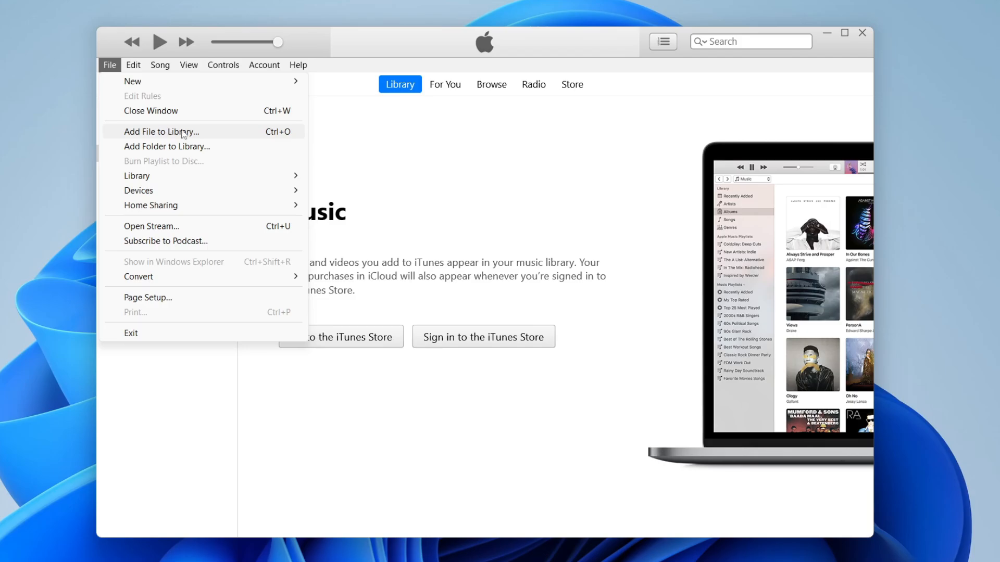
Step: Start Add File to Library and choose 1 june.wav from the Audio folder
click(161, 132)
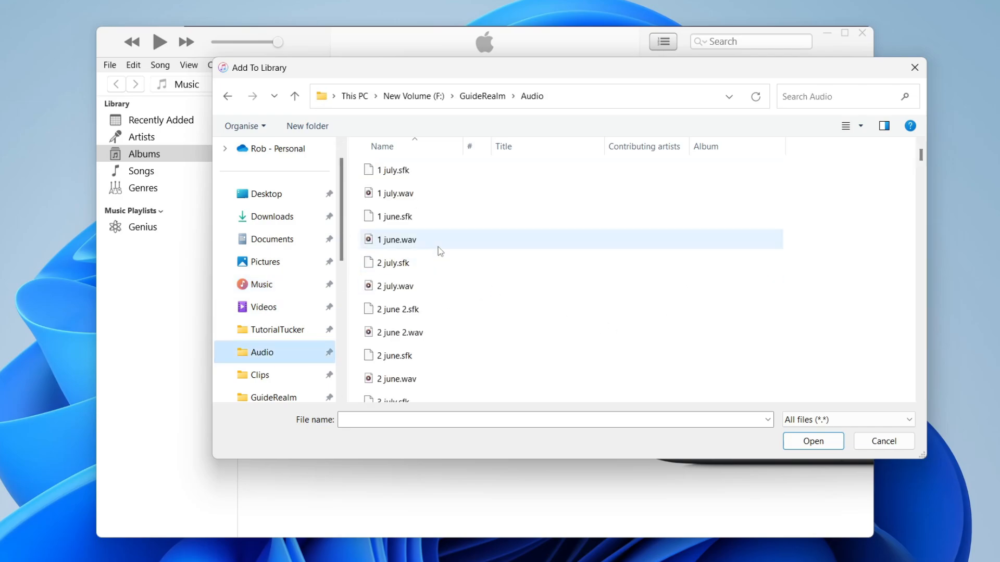
click(396, 240)
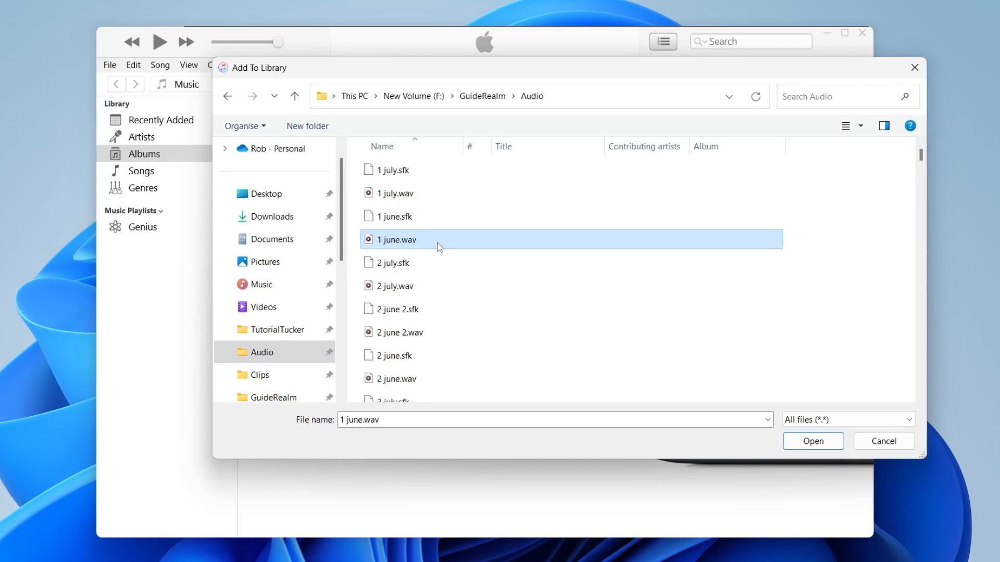
Step: Import 1 june into the library and show it in the Songs list
click(812, 442)
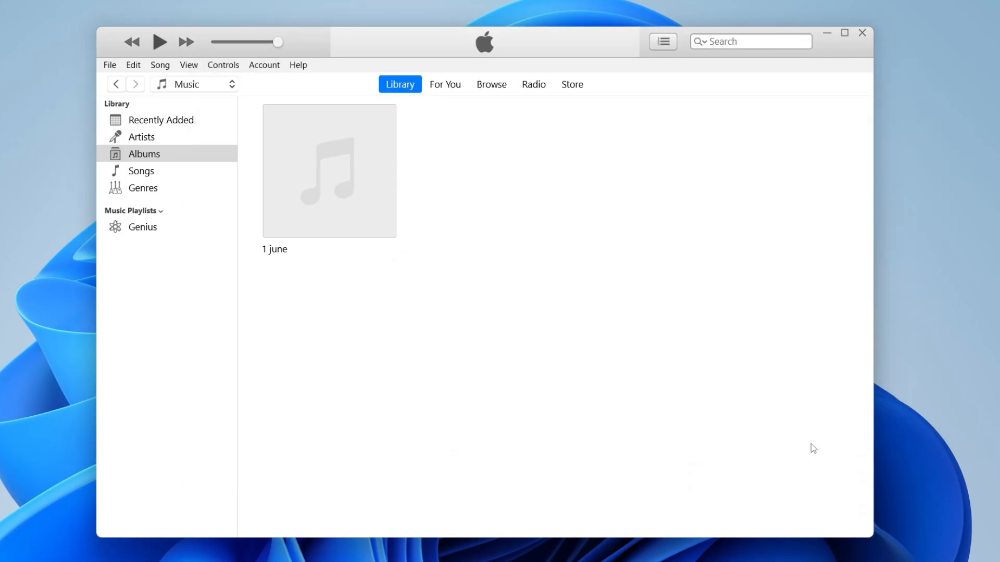
mouse_move(335, 163)
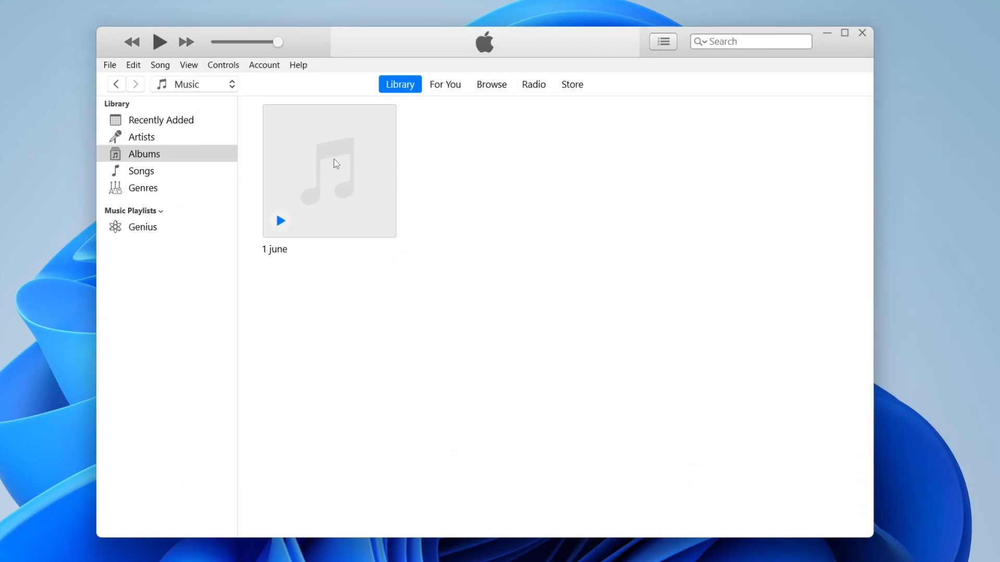
click(141, 171)
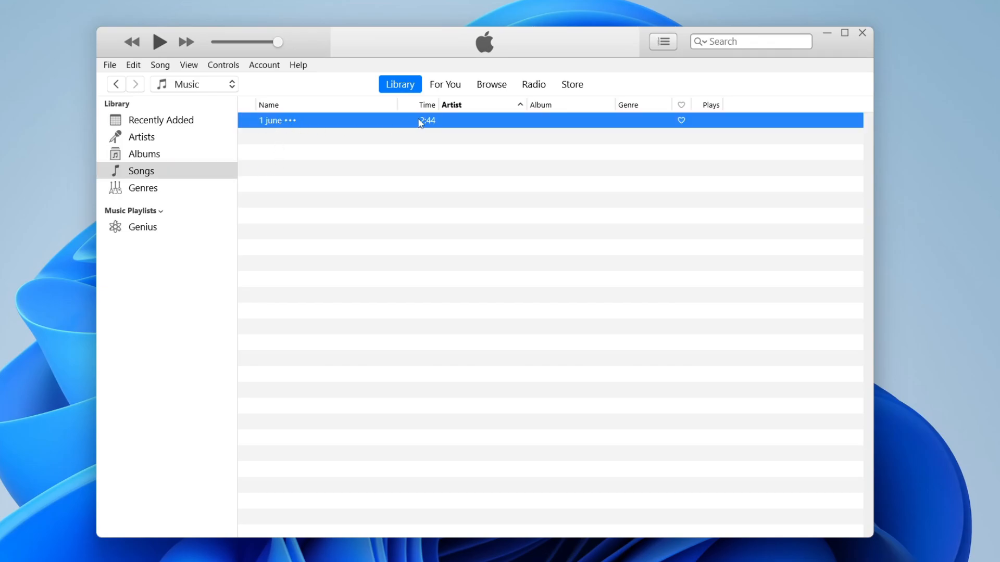
mouse_move(727, 123)
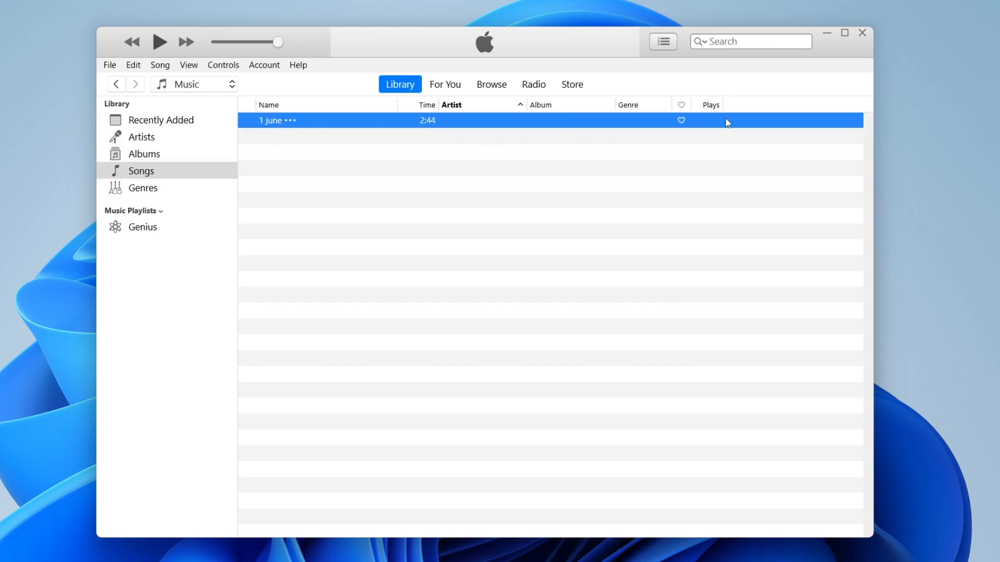
mouse_move(376, 190)
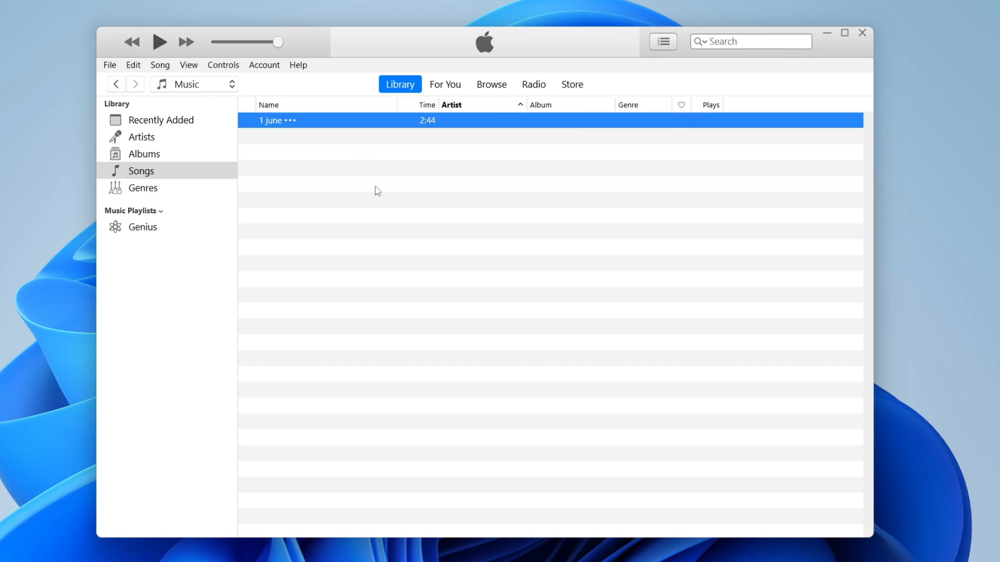